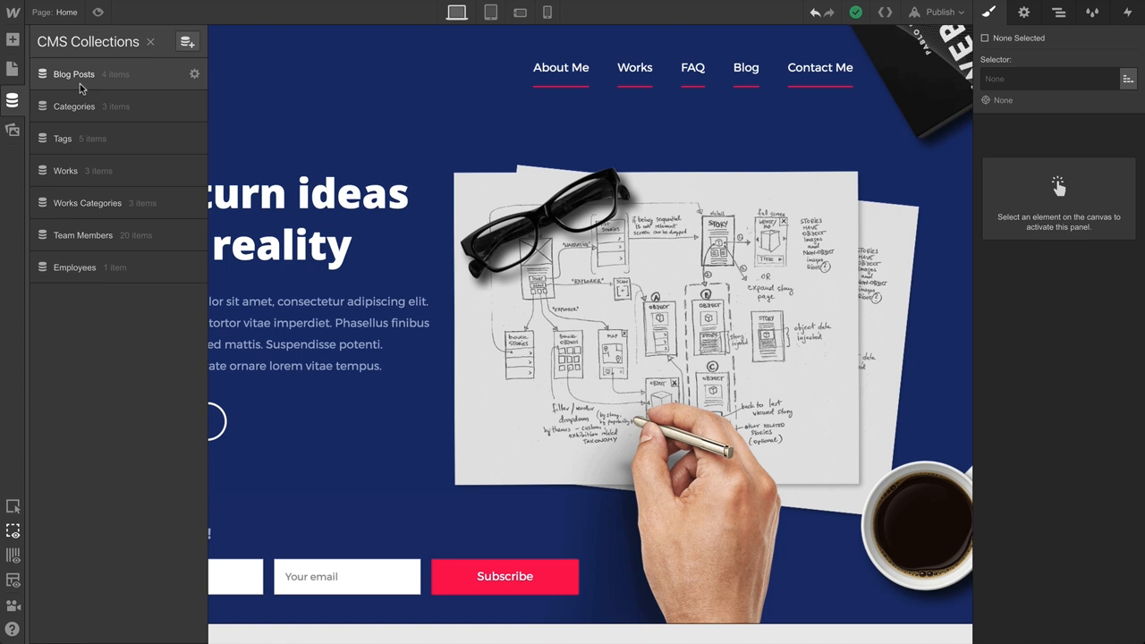
Close the CMS Collections panel so only the Home page design shows
left_click(65, 172)
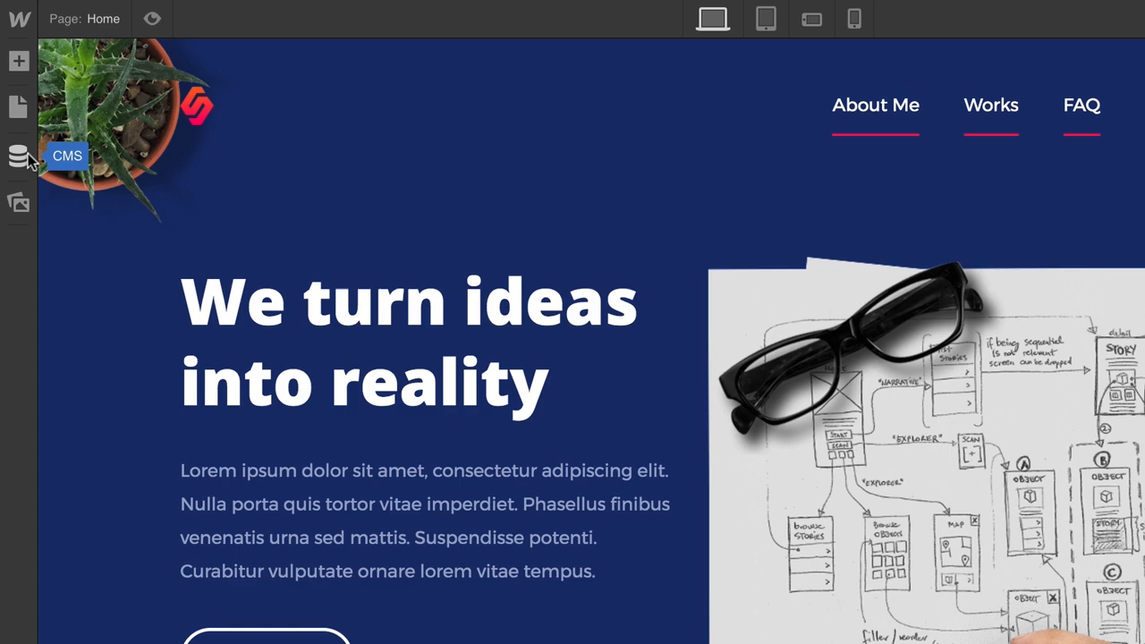
Reopen the CMS Collections list from the left toolbar
left_click(19, 155)
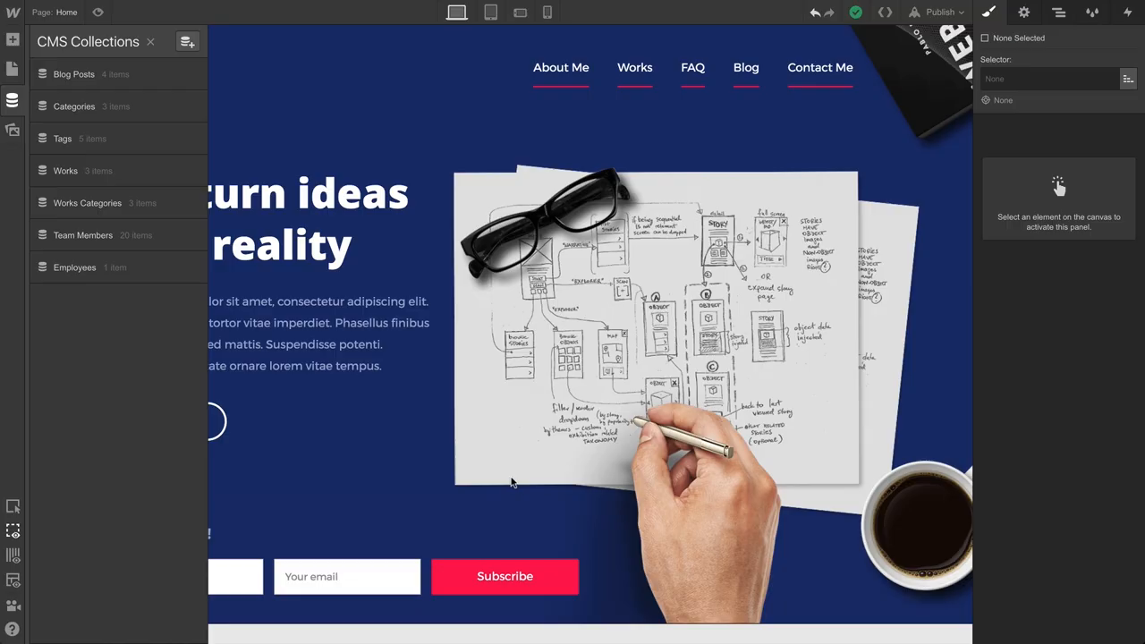
left_click(82, 234)
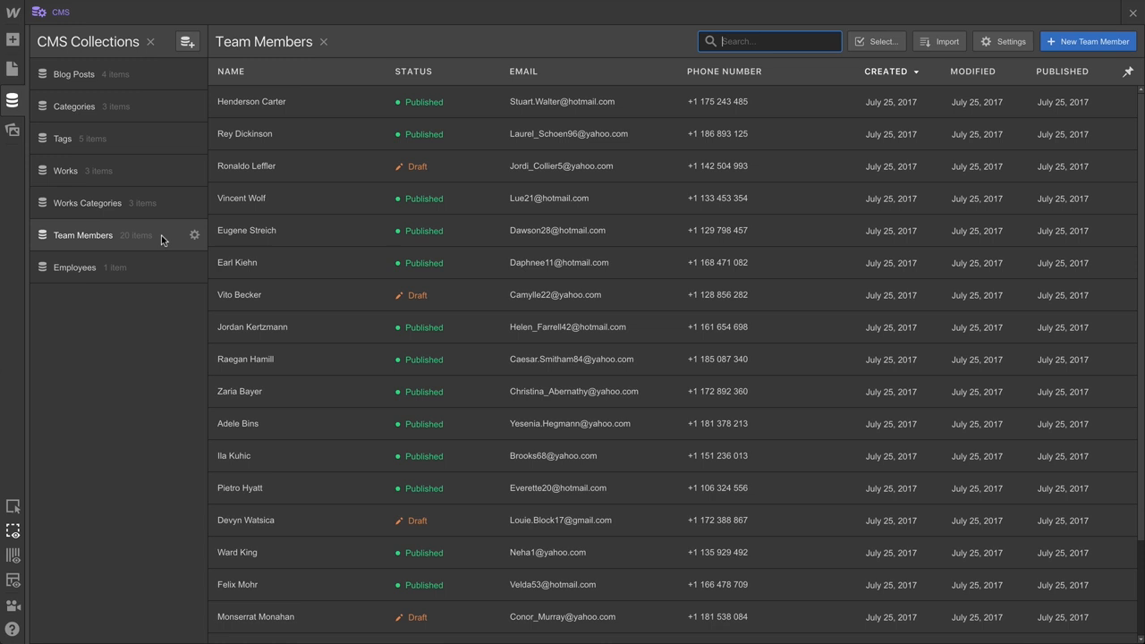
left_click(240, 196)
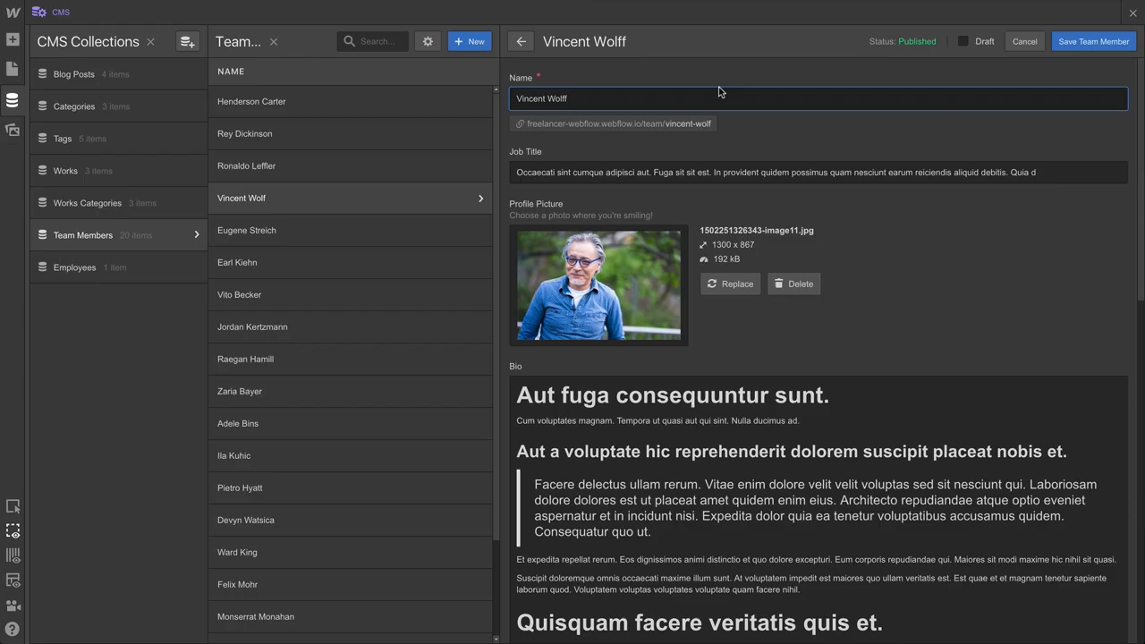
left_click(518, 41)
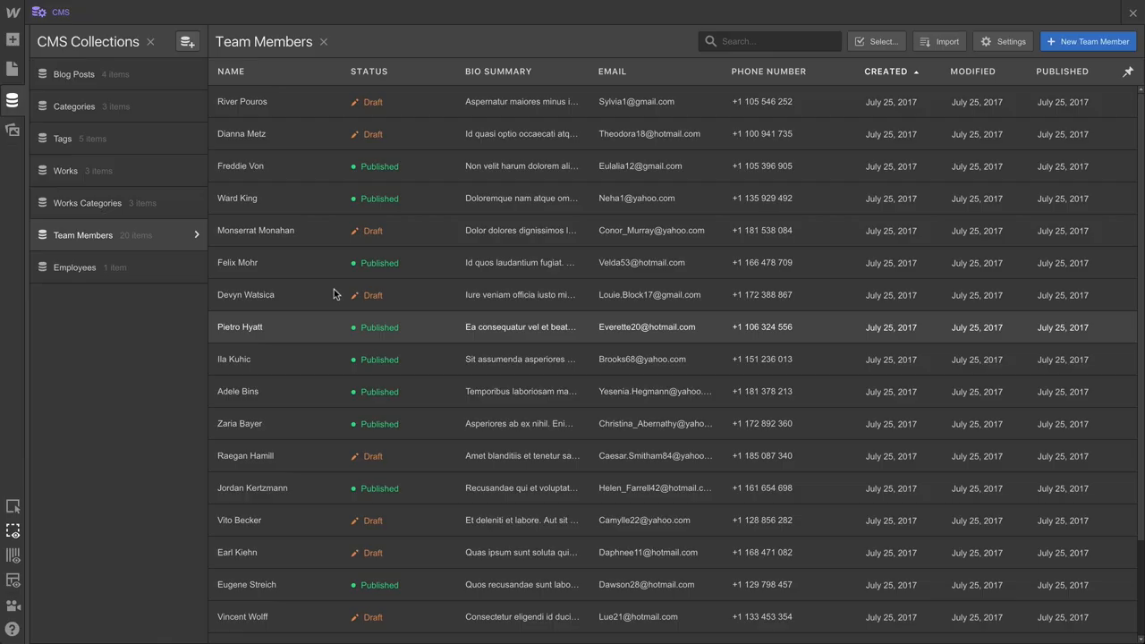
Select Adele Bins and Ila Kuhic and switch them to Draft status
left_click(231, 72)
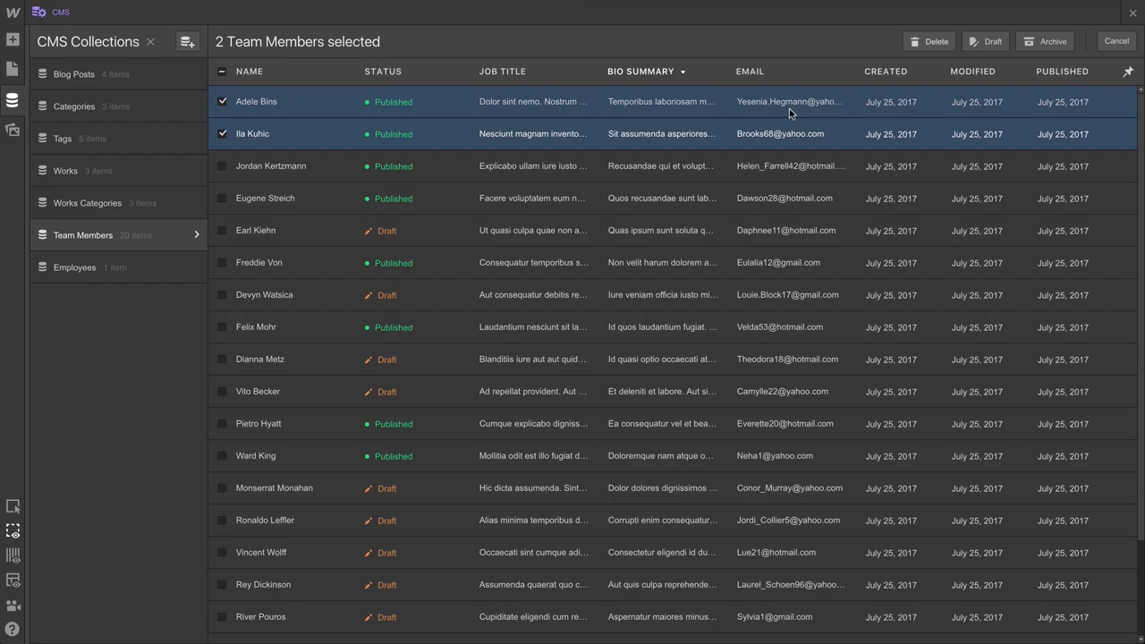
left_click(984, 41)
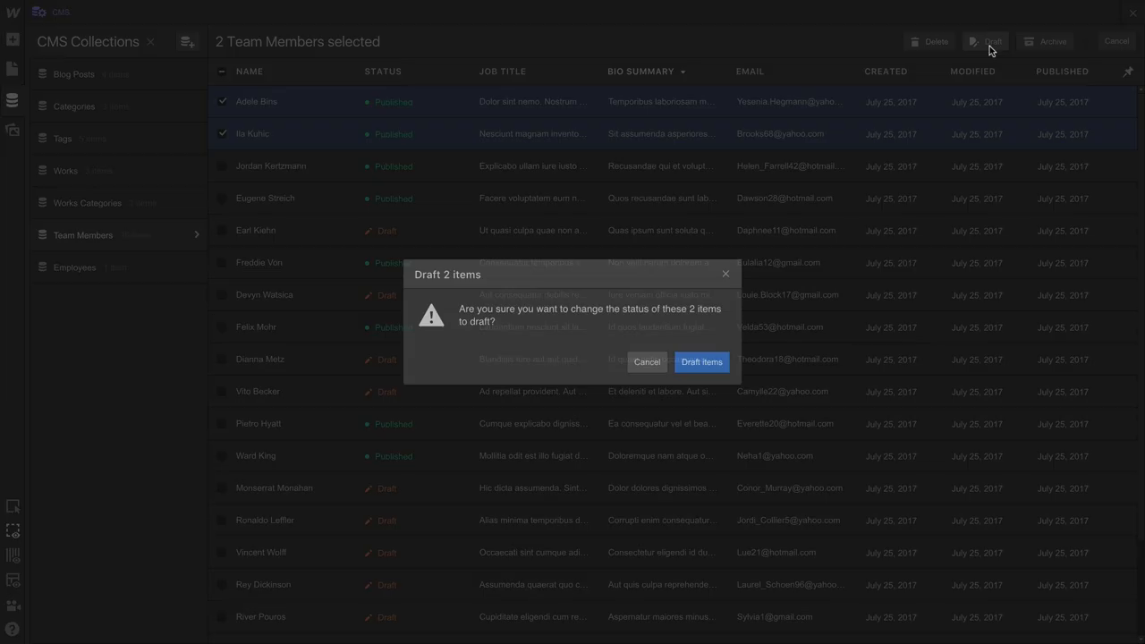
left_click(701, 361)
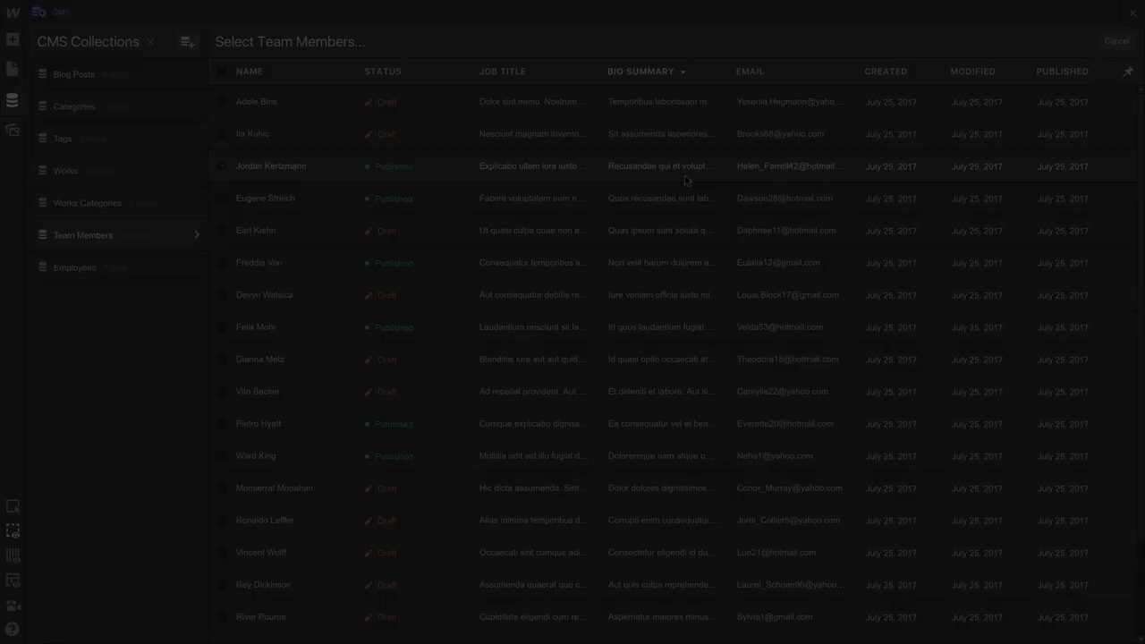
Archive Jordan Kertzmann and Eugene Streich, confirming Archive Items
left_click(222, 197)
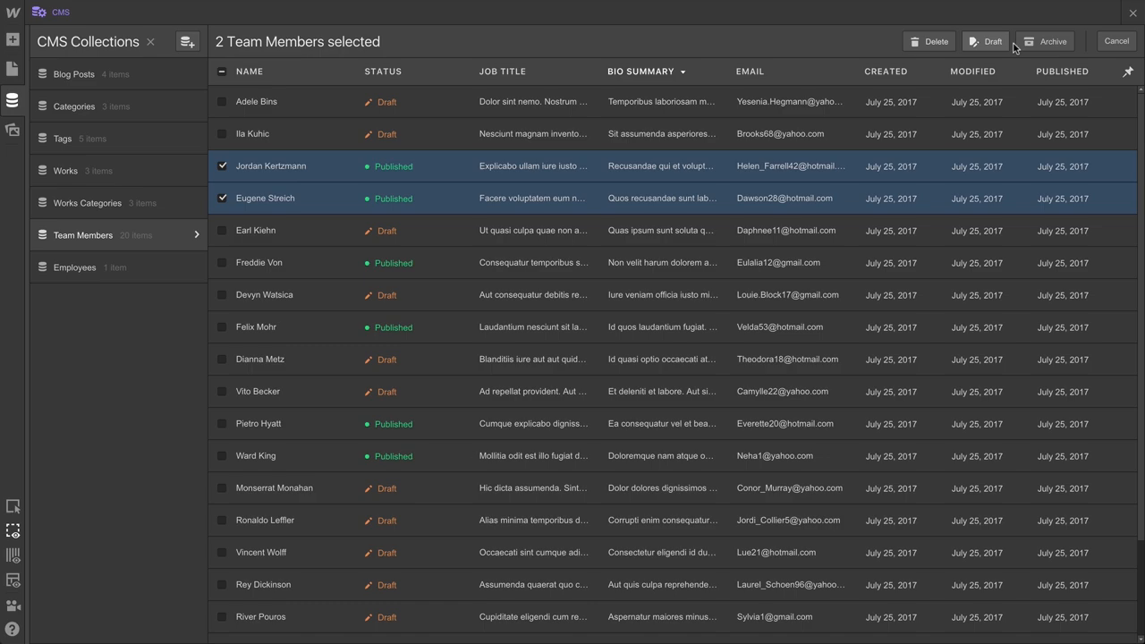
left_click(1052, 42)
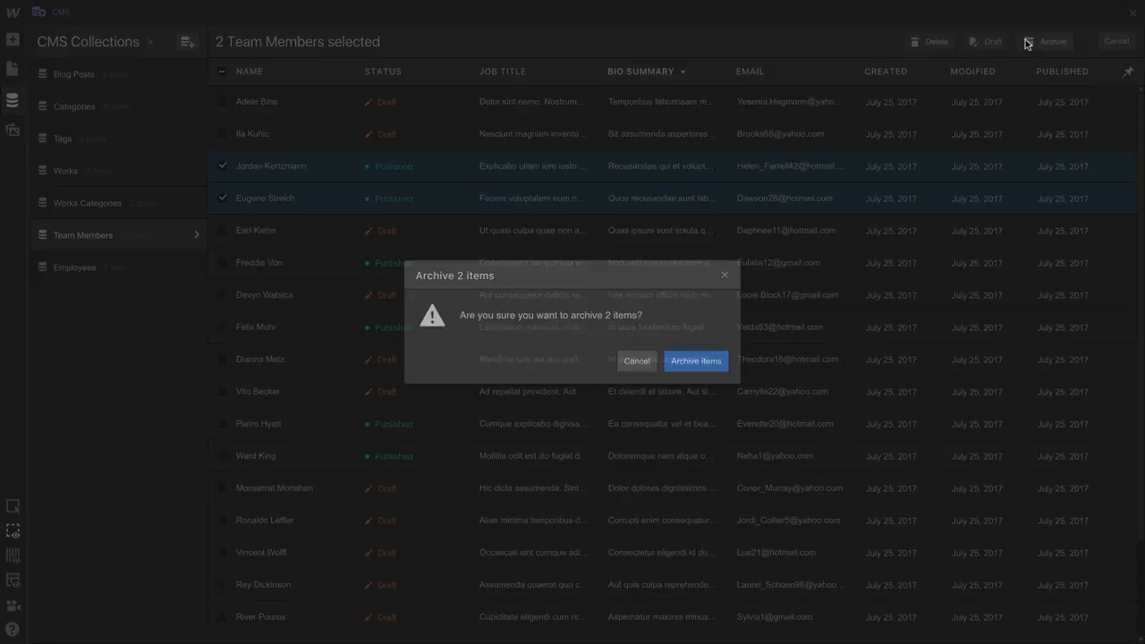
left_click(696, 361)
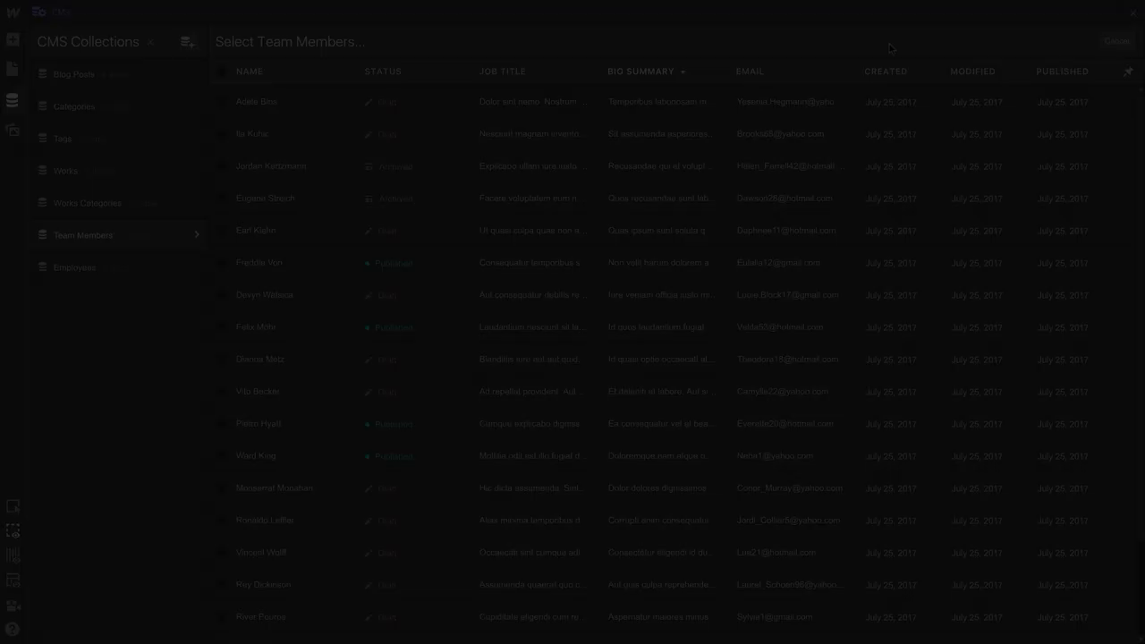
left_click(930, 41)
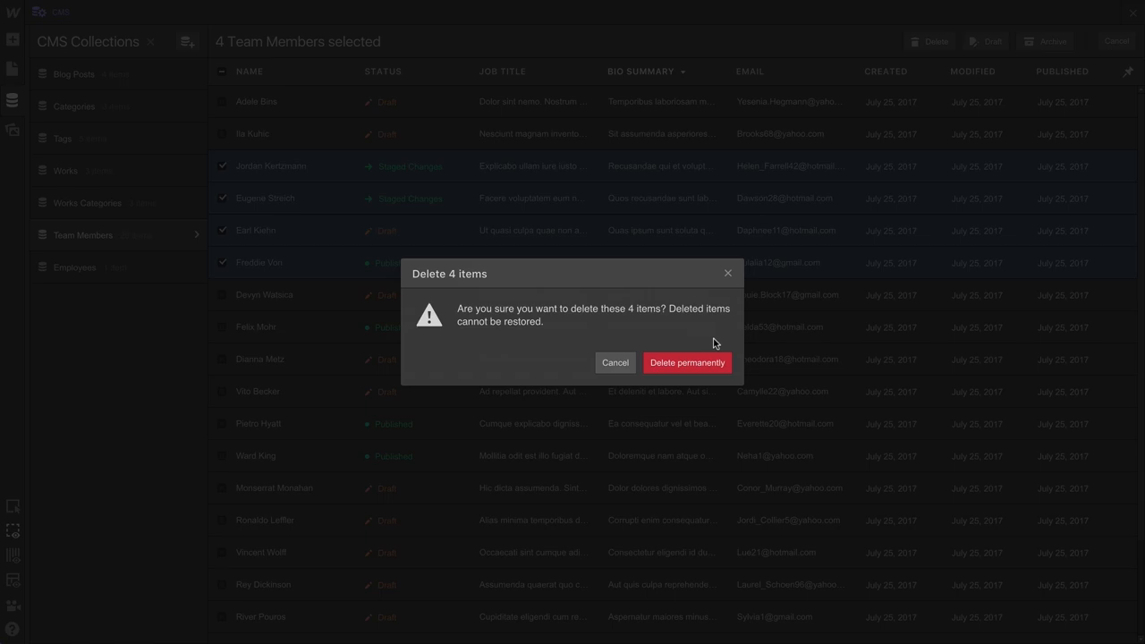
left_click(687, 361)
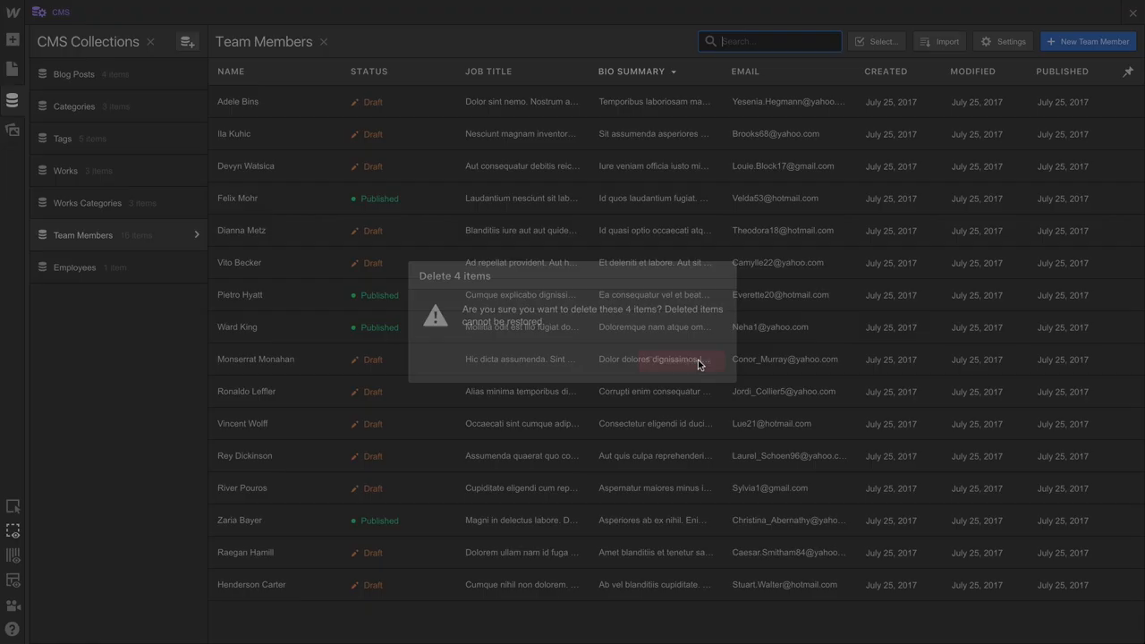